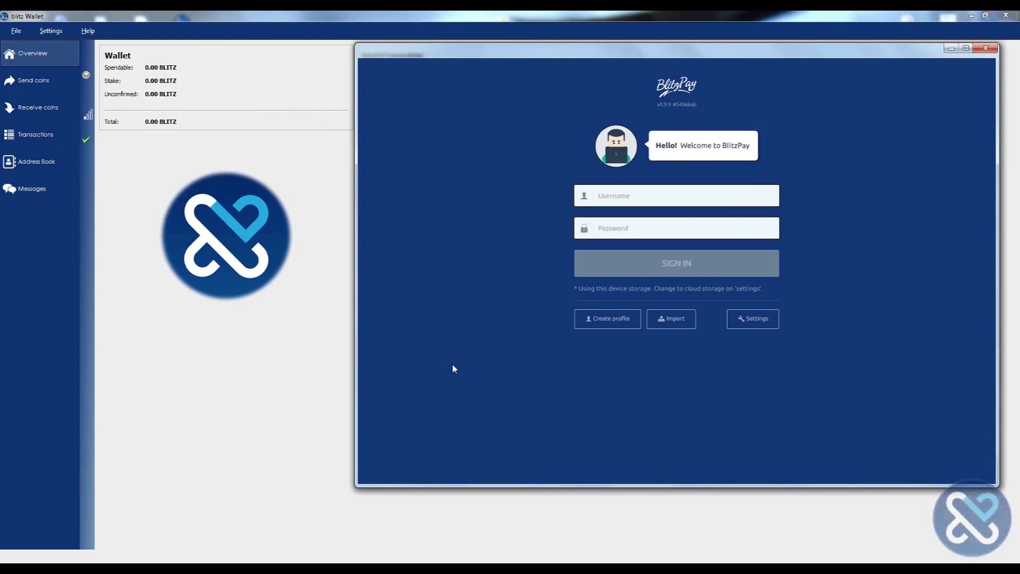
mouse_move(427, 364)
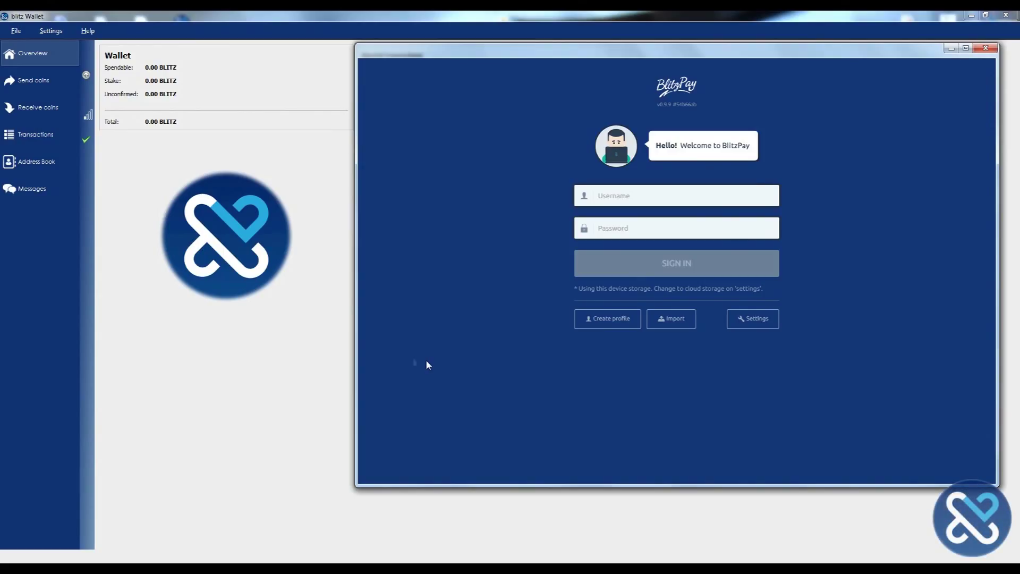
mouse_move(407, 335)
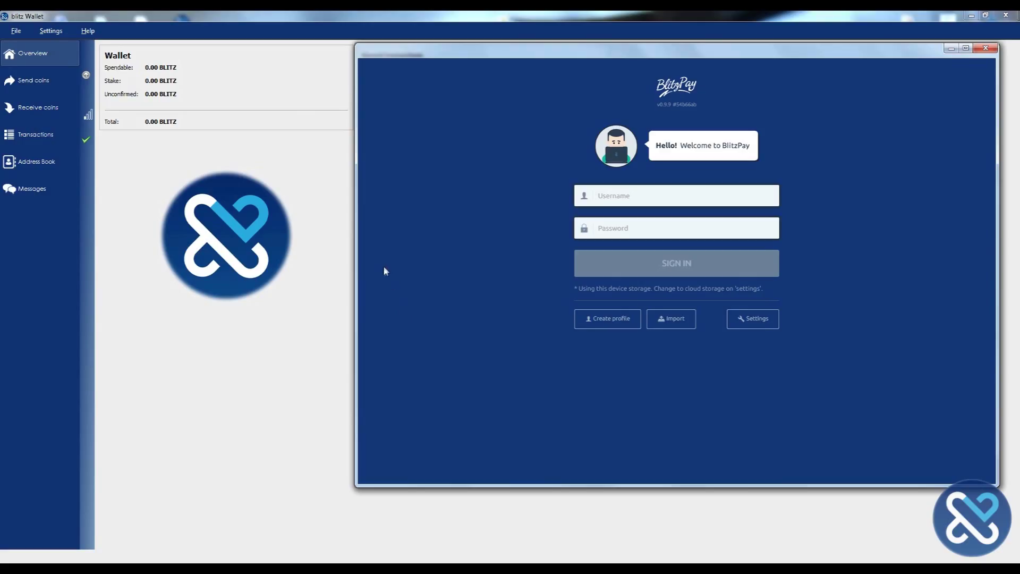
- Minimize BlitzPay, glance at the Messages list, and go back to the wallet Overview
left_click(985, 47)
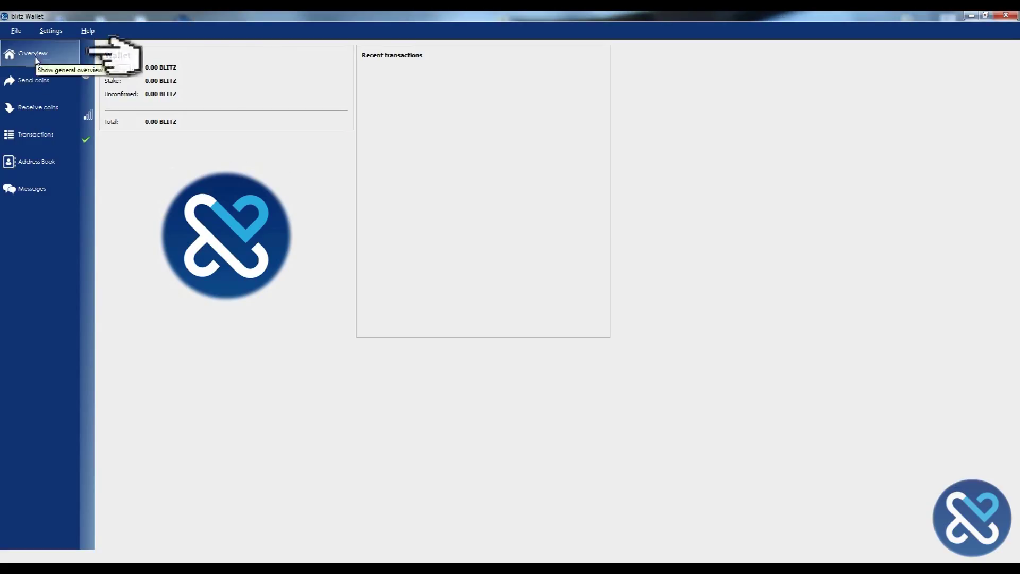
mouse_move(41, 80)
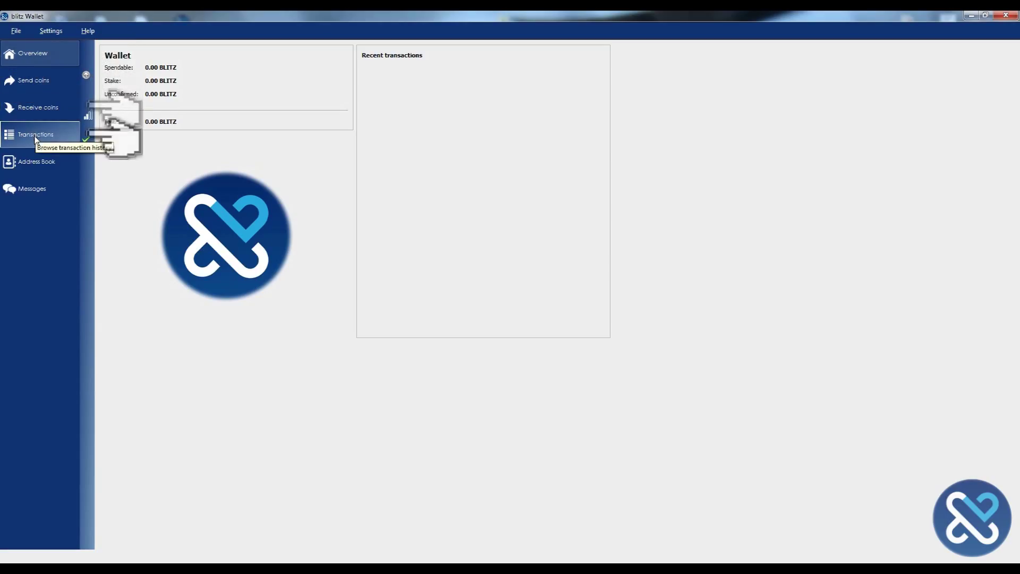
mouse_move(40, 188)
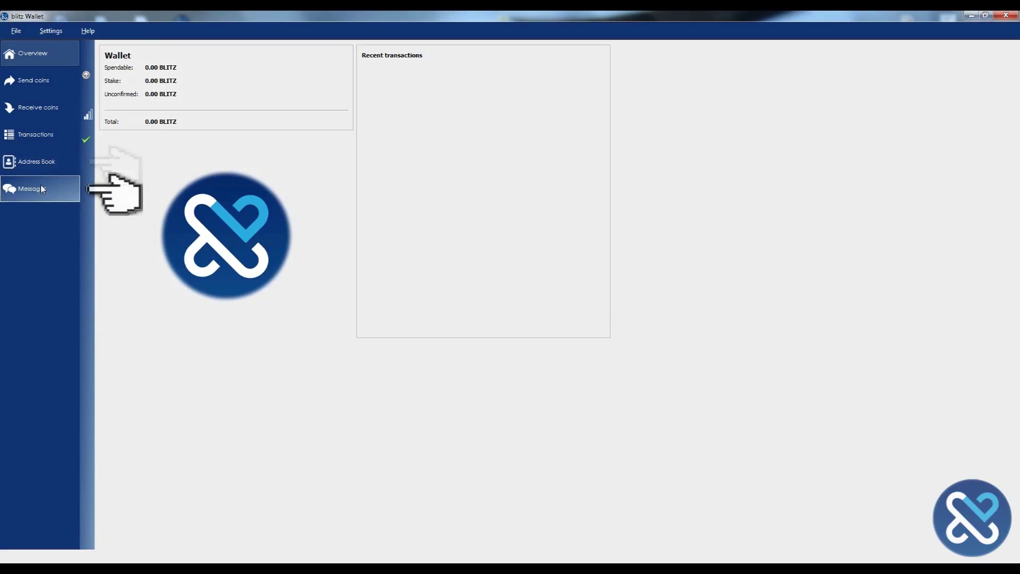
left_click(32, 188)
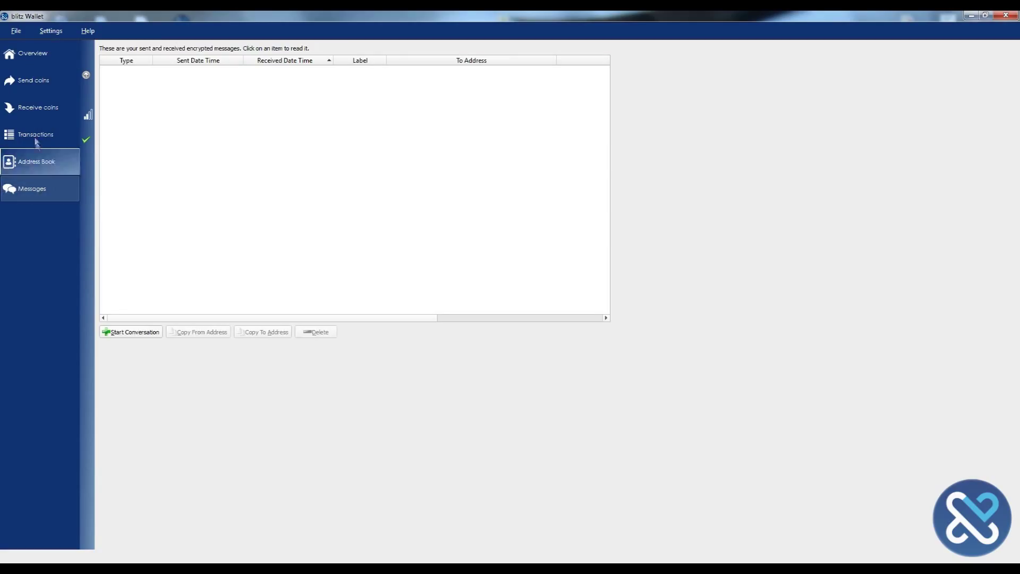
left_click(32, 52)
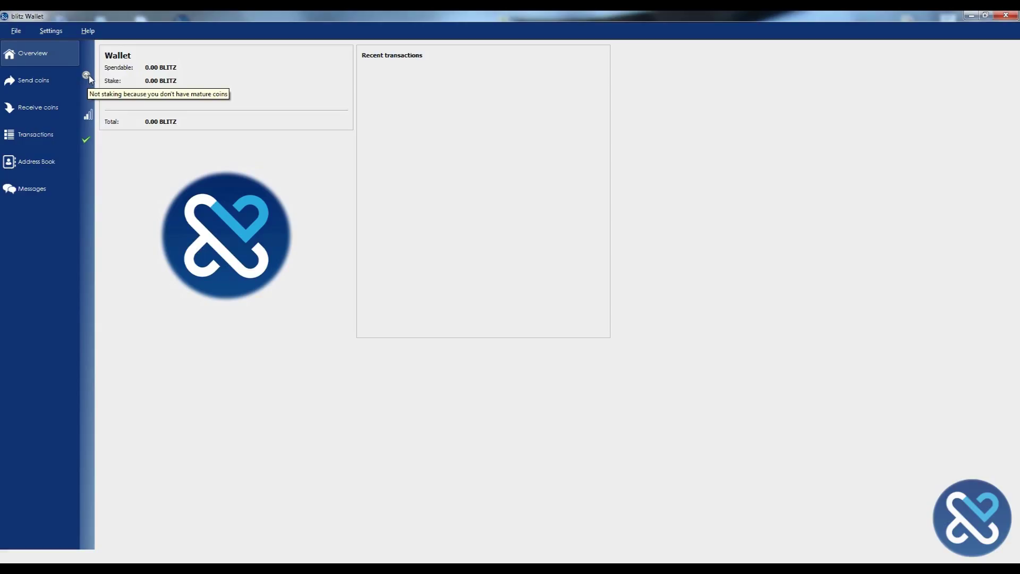
mouse_move(137, 146)
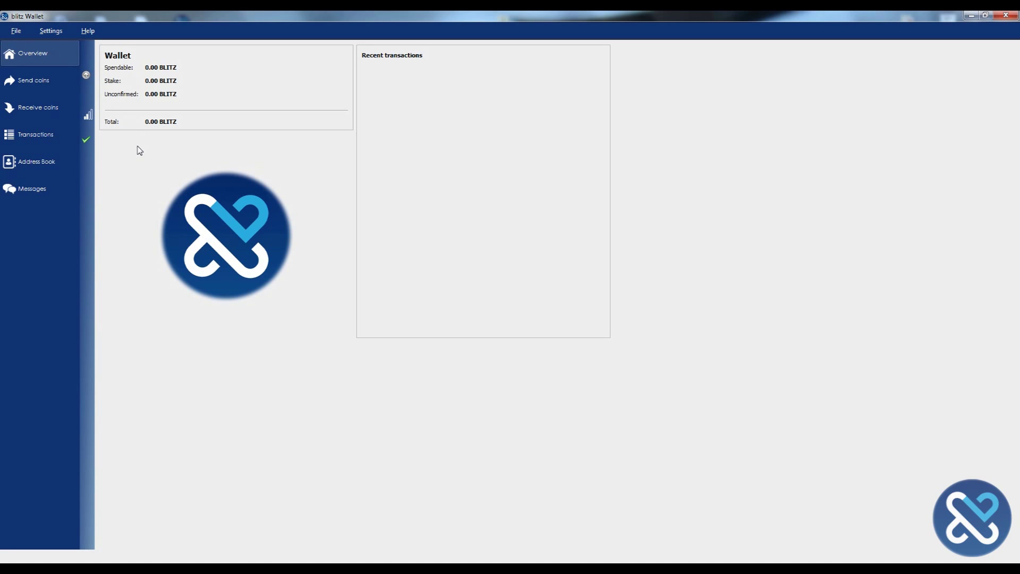
left_click(87, 30)
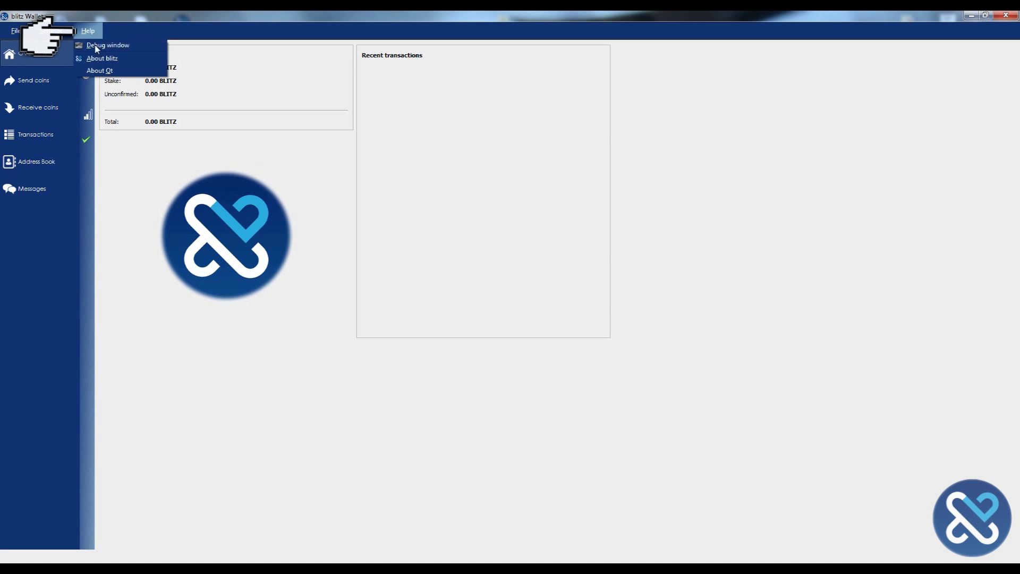
left_click(100, 71)
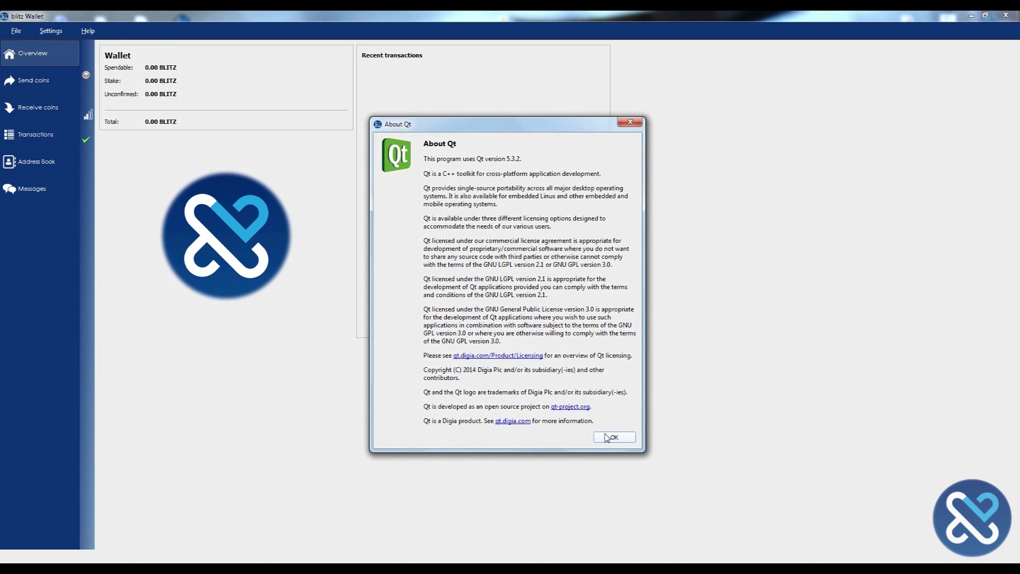
left_click(613, 437)
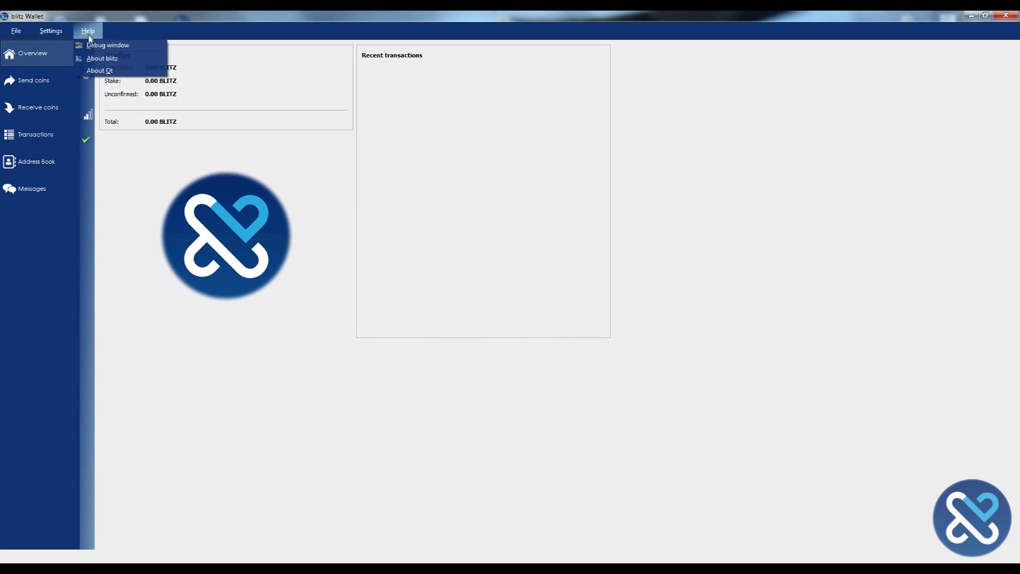
left_click(107, 45)
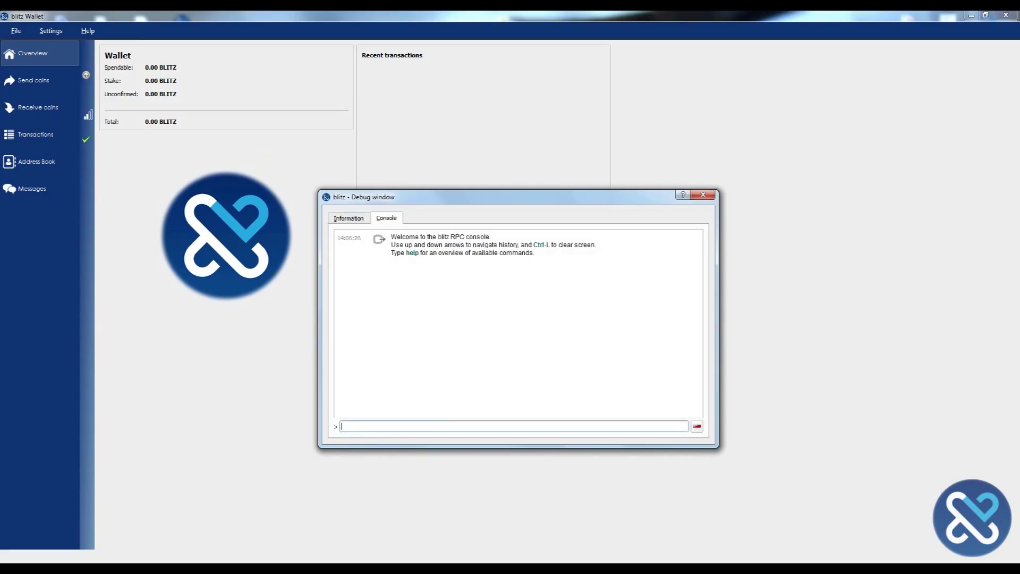
type("h")
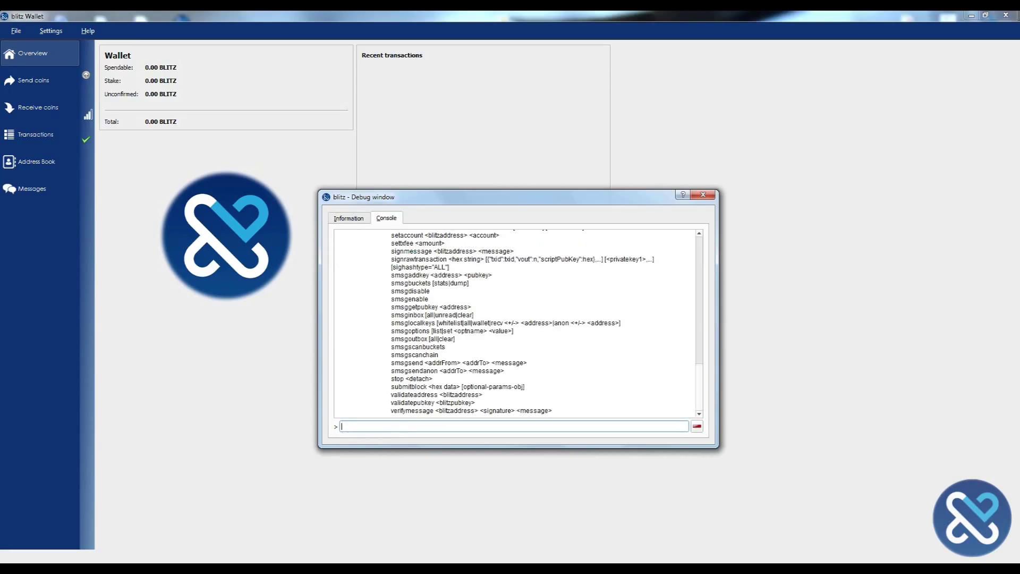
left_click(703, 194)
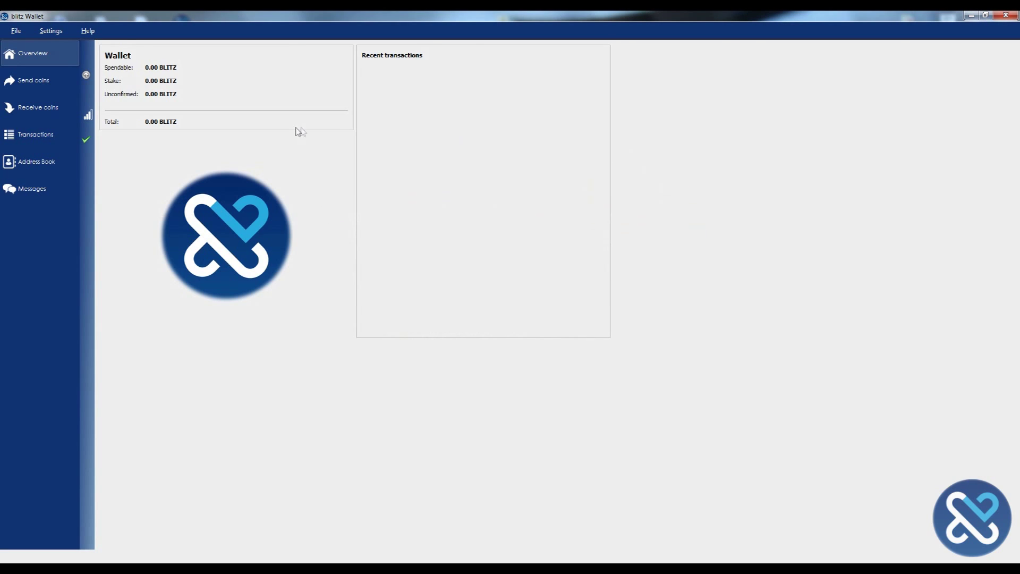
- Encrypt the wallet with a new passphrase from Settings > Encrypt Wallet, confirming every prompt
left_click(50, 31)
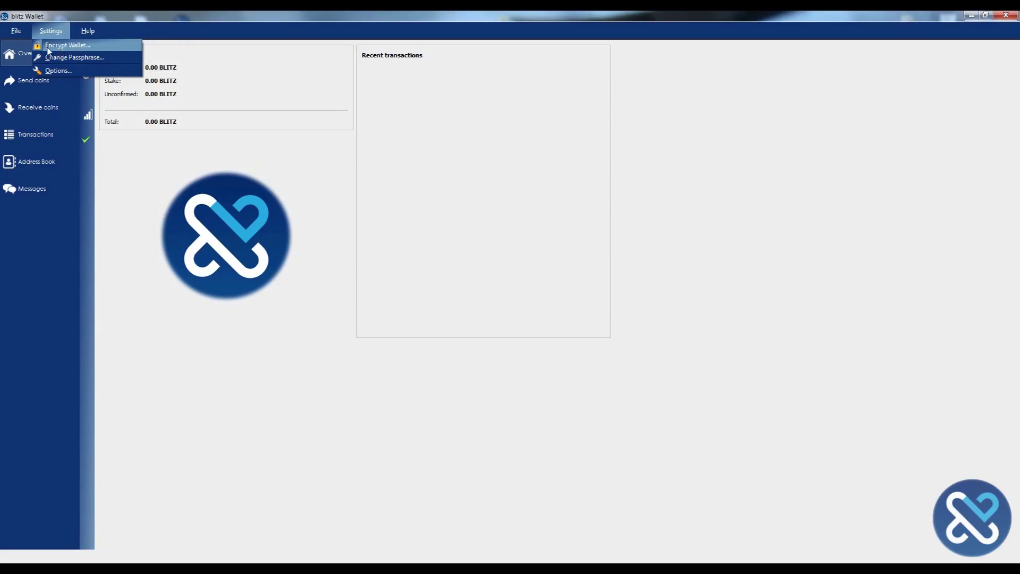
left_click(67, 45)
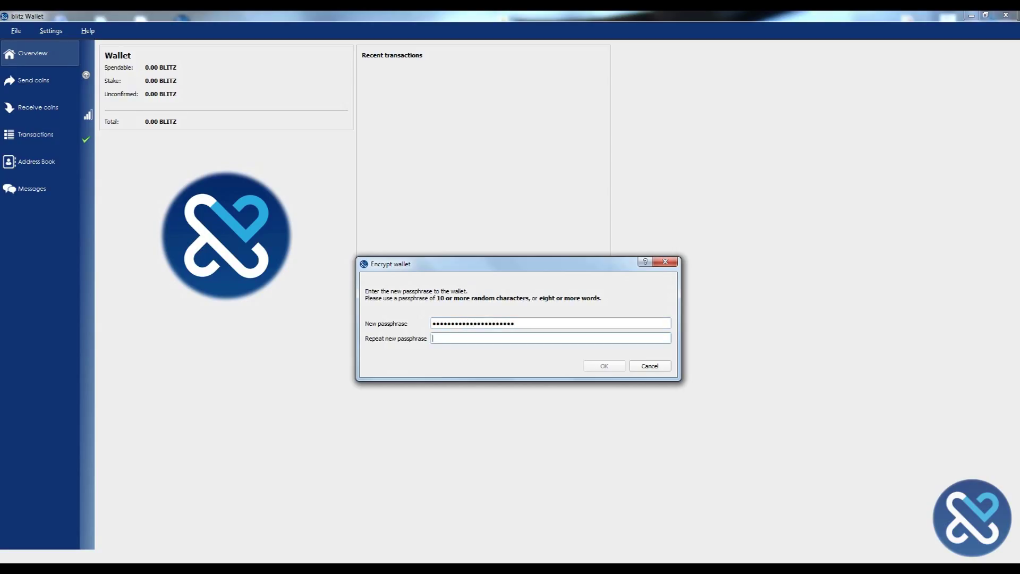
left_click(603, 365)
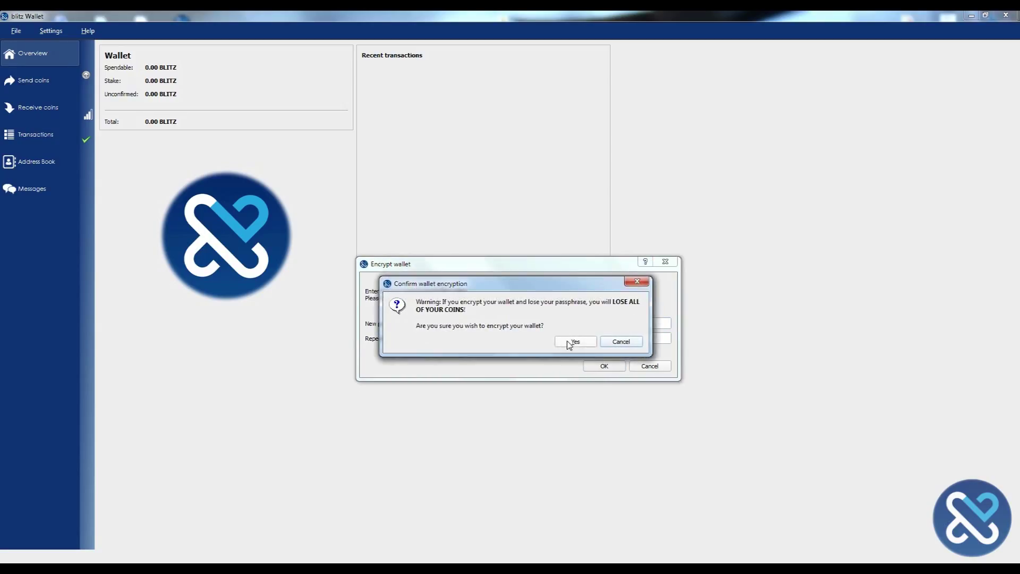
left_click(574, 342)
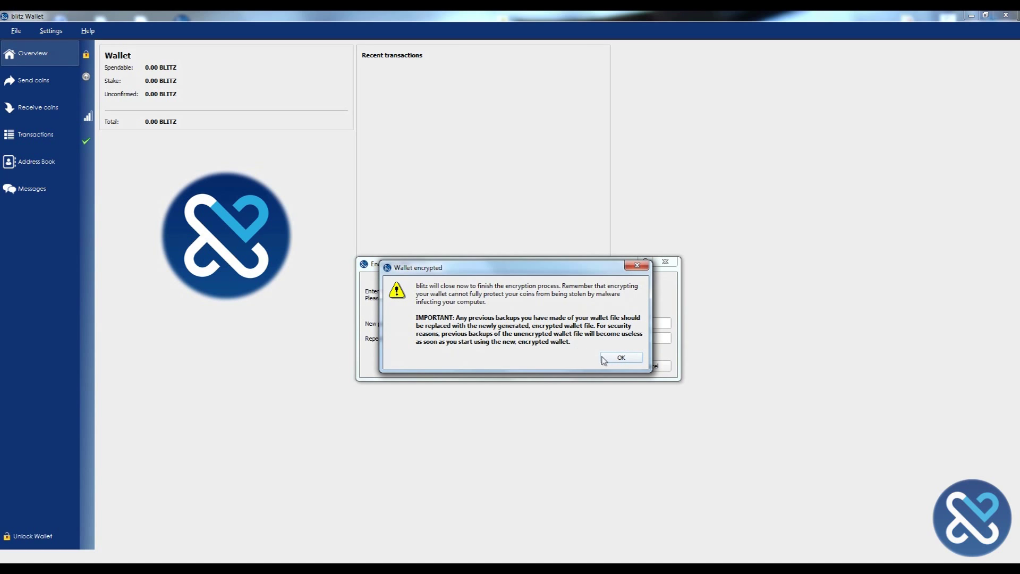
left_click(619, 357)
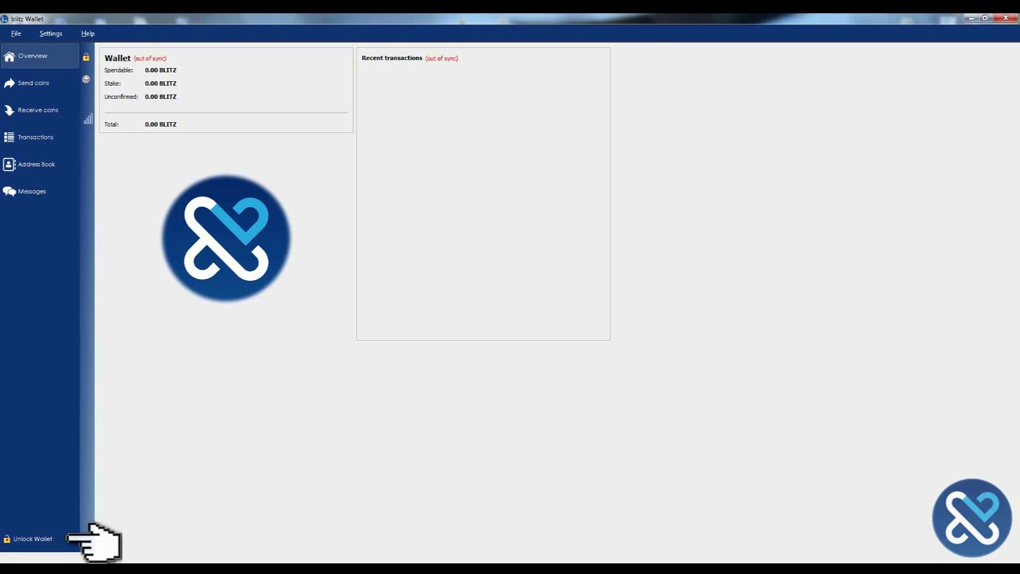
- Enter the passphrase at the Unlock Wallet prompt to unlock the wallet
left_click(31, 538)
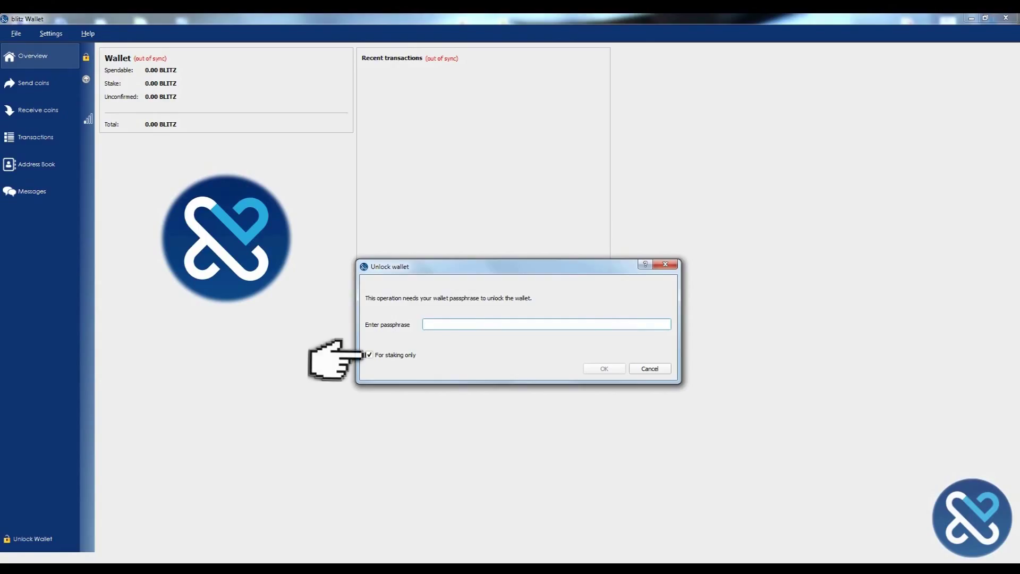
mouse_move(369, 354)
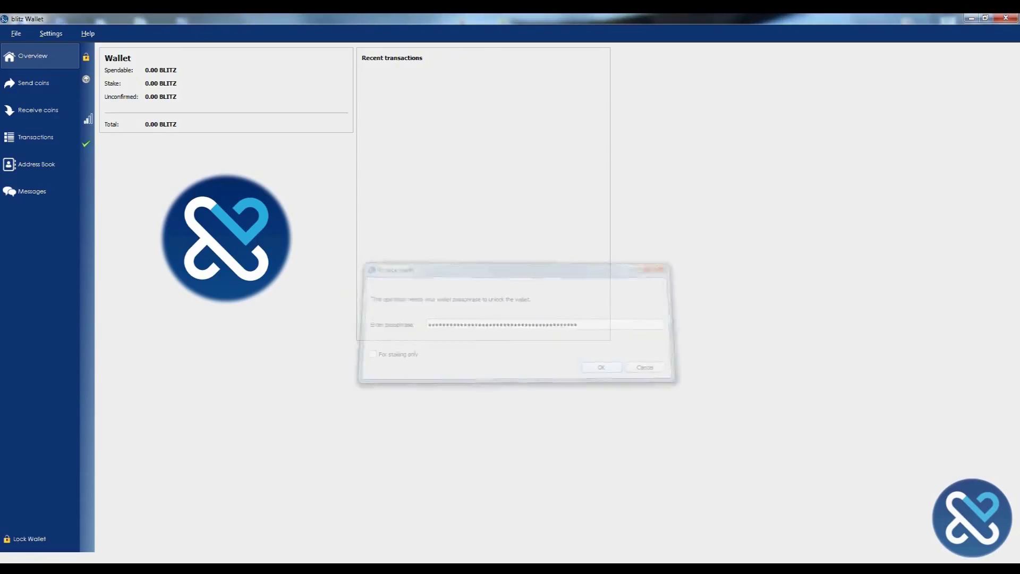
left_click(600, 367)
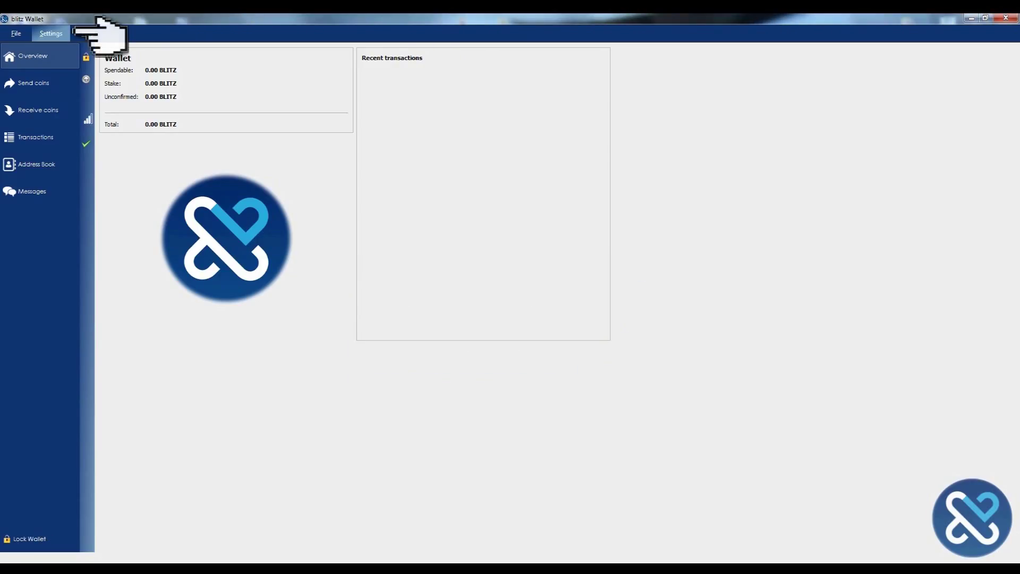
- In Options, enable start at system login and detach databases at shutdown, then view Network and Window tabs
left_click(51, 33)
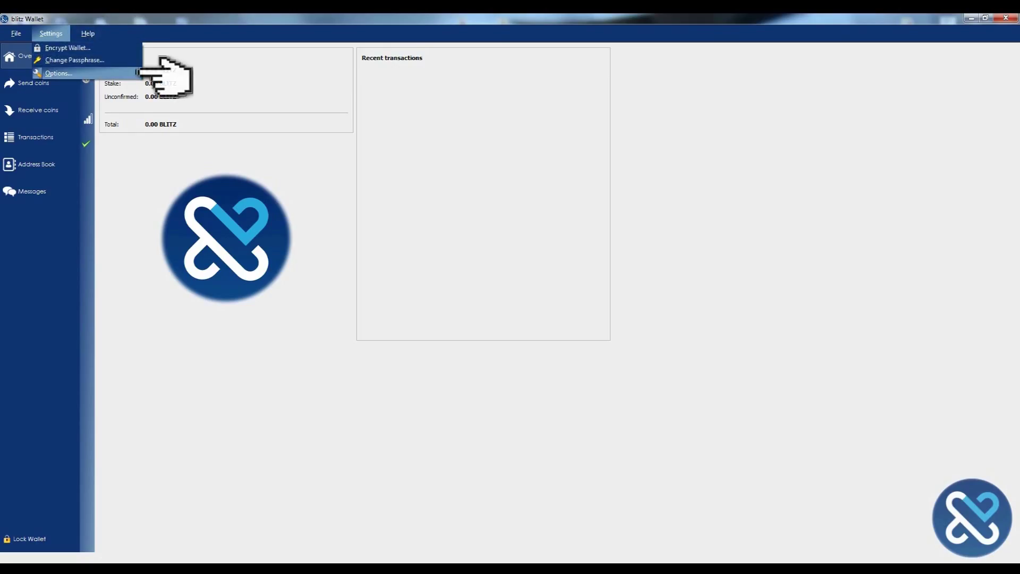
left_click(57, 72)
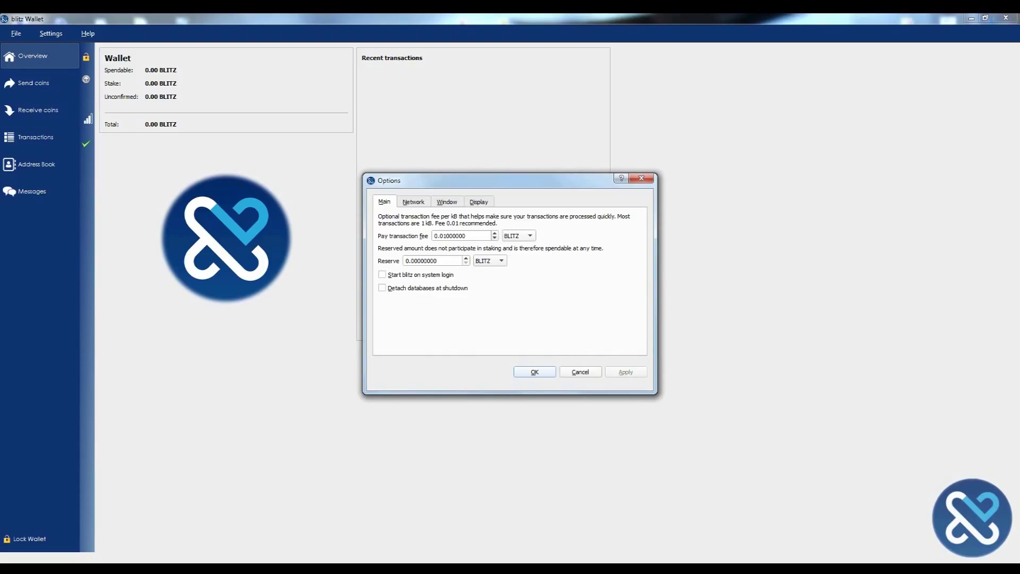
left_click(382, 275)
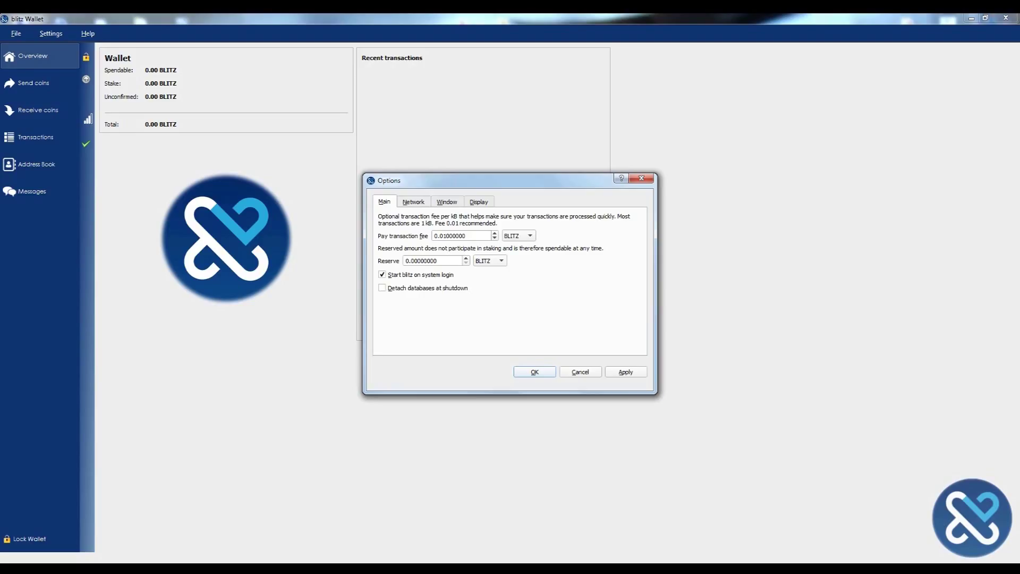
left_click(382, 287)
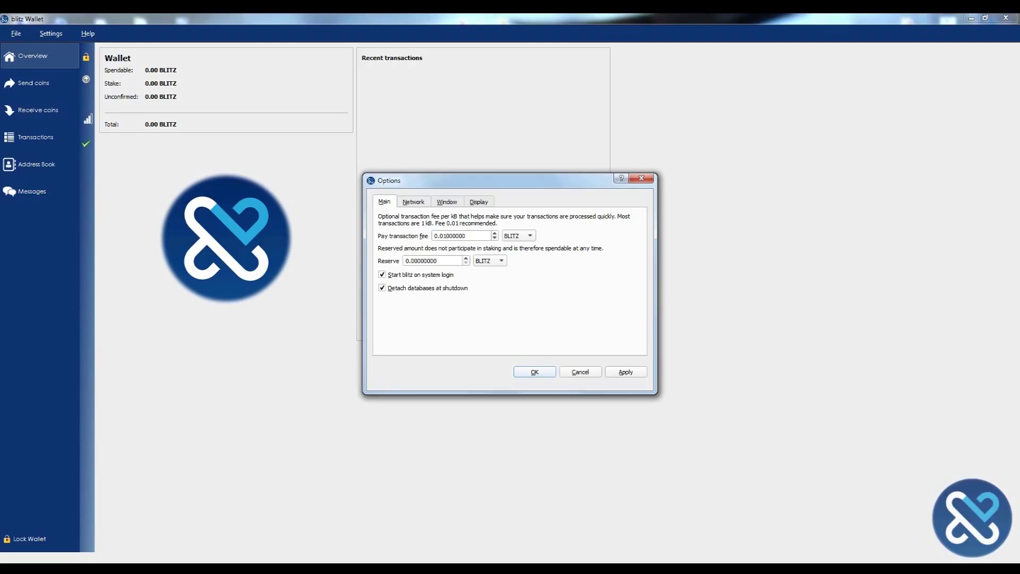
left_click(413, 201)
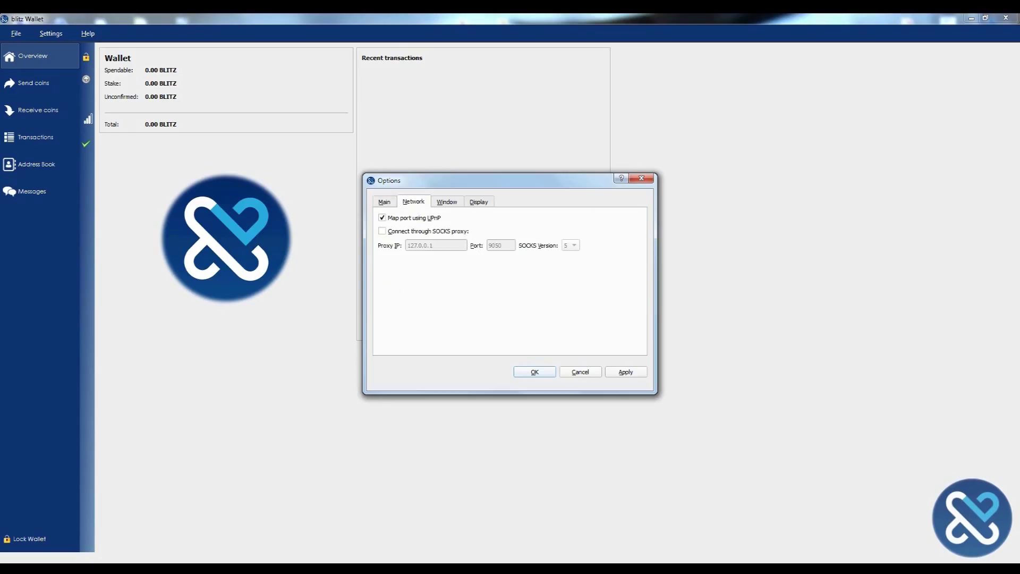
left_click(446, 201)
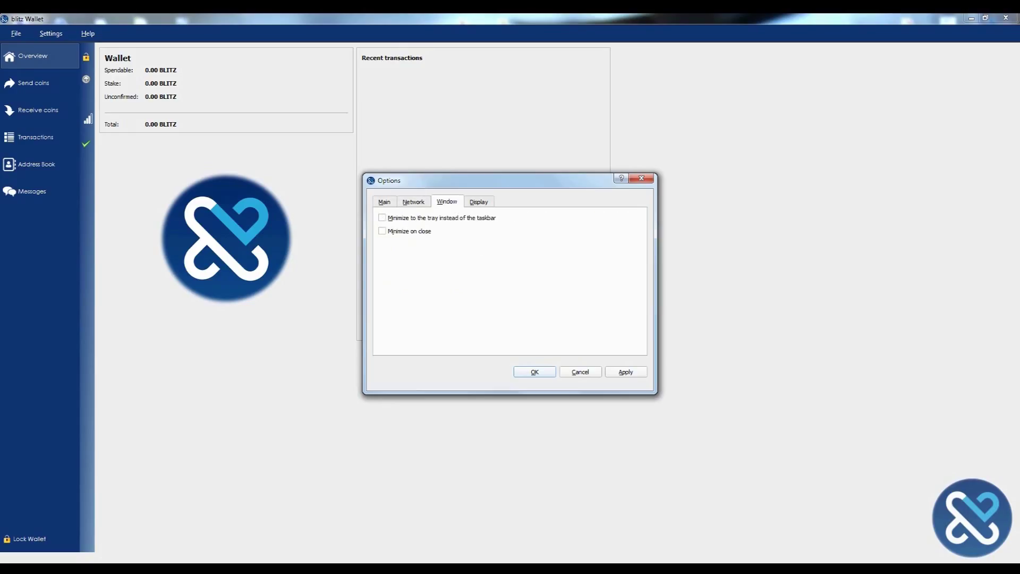
- Close Options, label the receiving address 'myAddress', and bring up its context menu
left_click(478, 201)
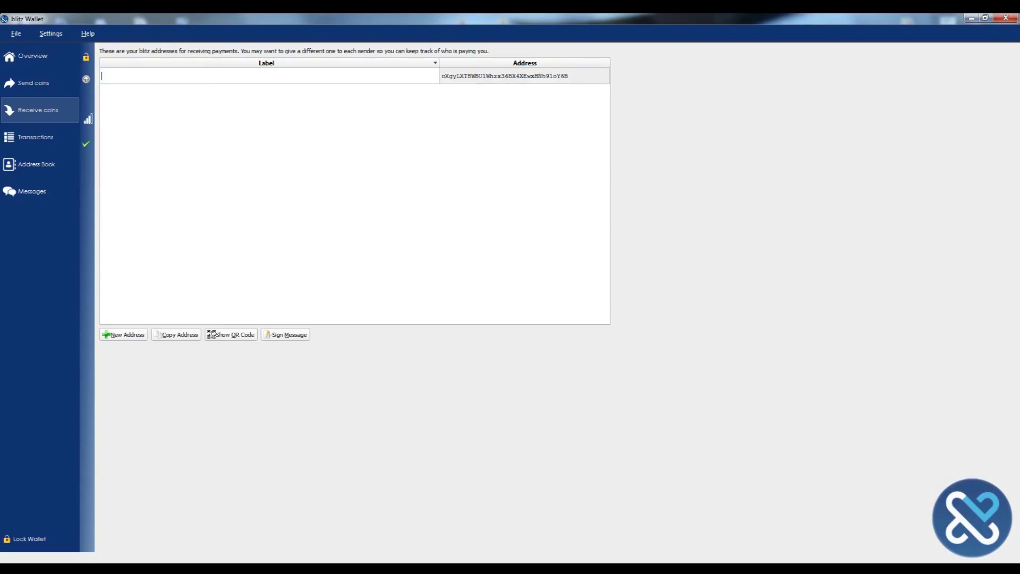
type("myAddress")
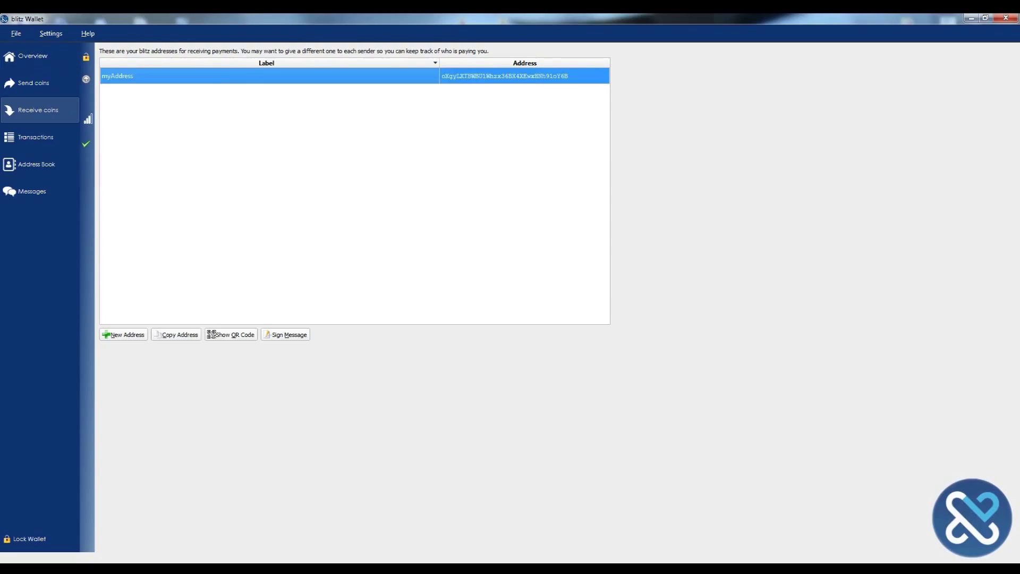
right_click(504, 76)
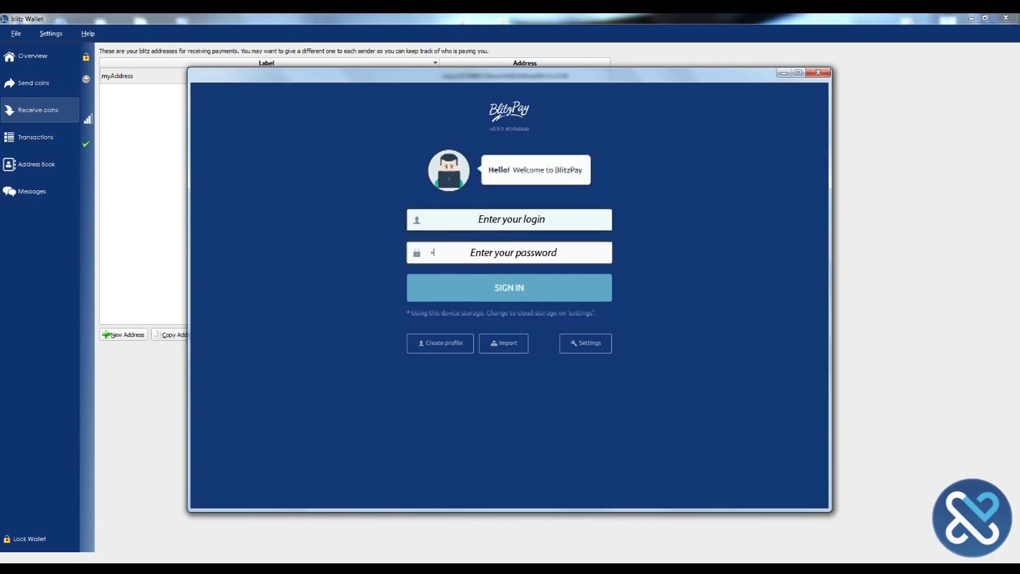
- Sign in to BlitzPay and browse the wallet settings and advanced options (9.9799 Blitz balance)
left_click(509, 288)
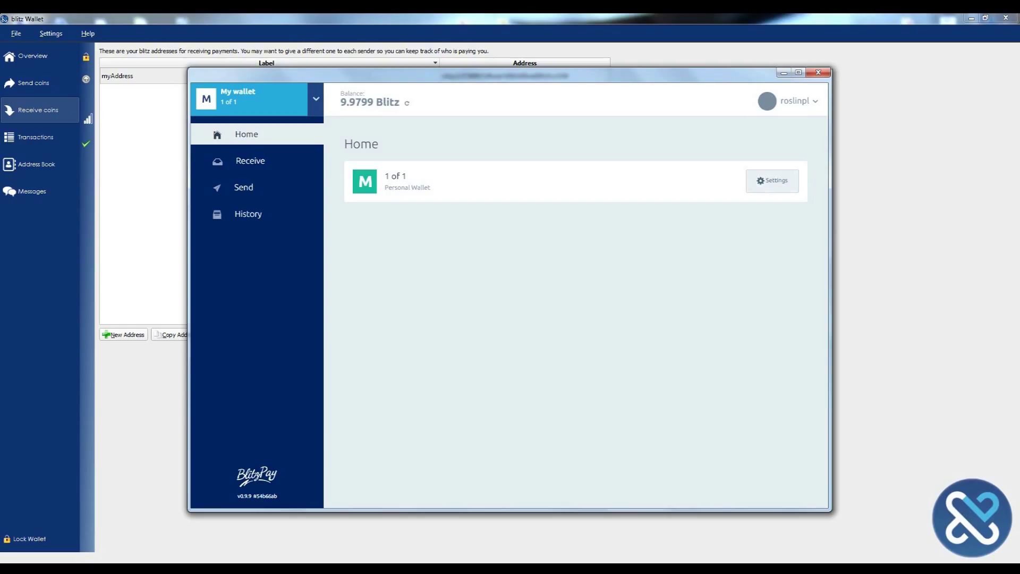
left_click(772, 180)
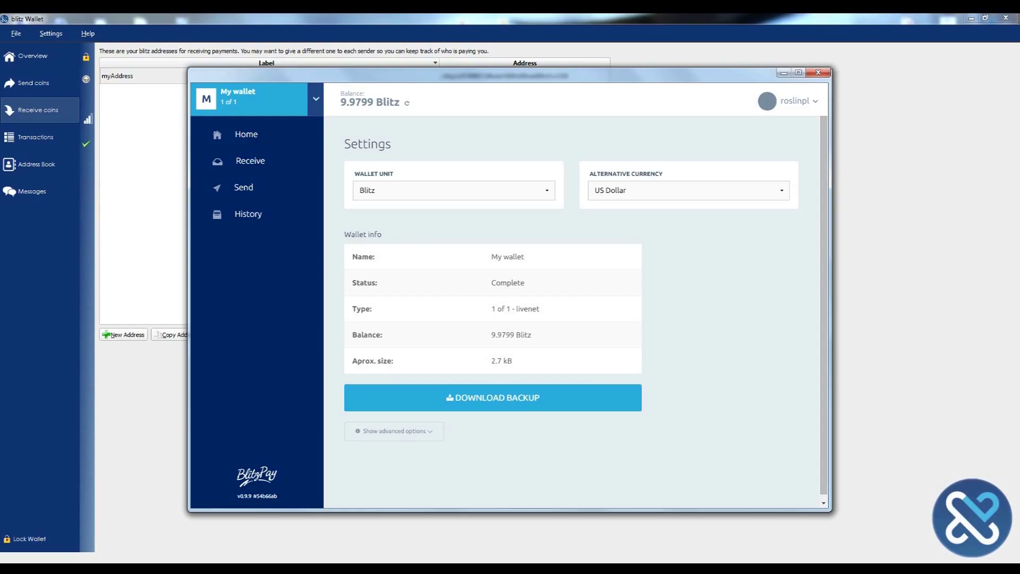
left_click(393, 431)
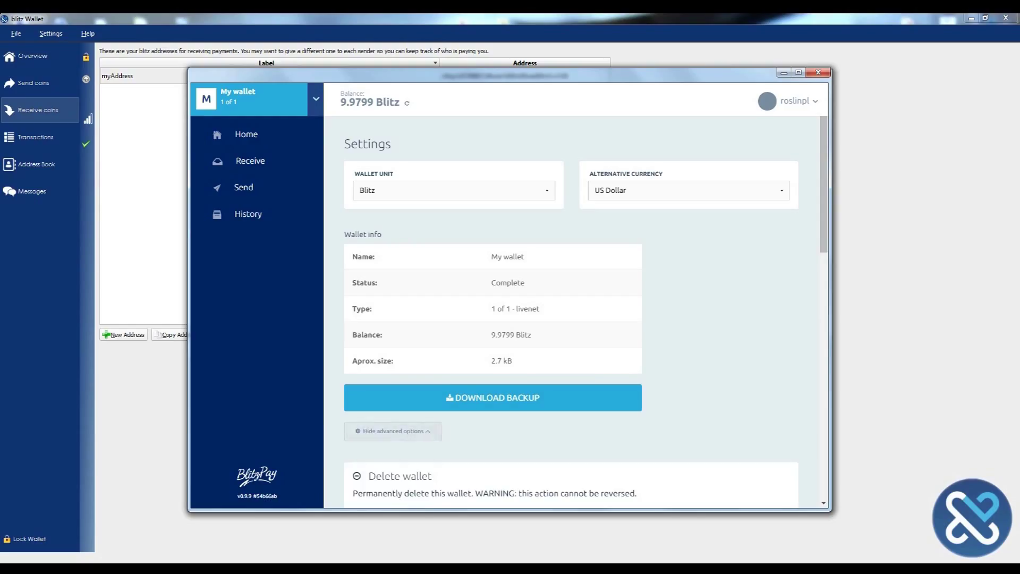
scroll("down", 3)
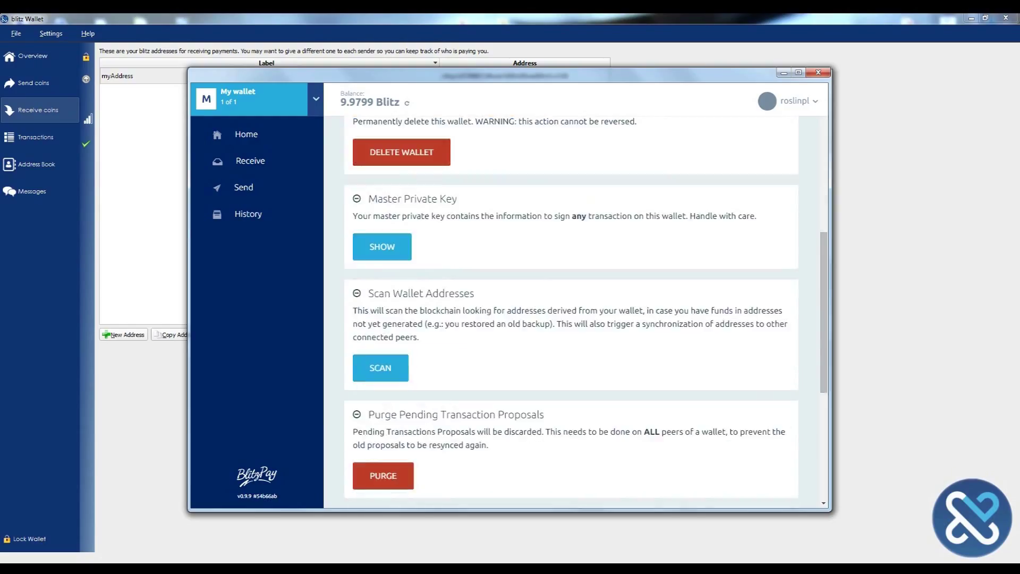
scroll("down", 3)
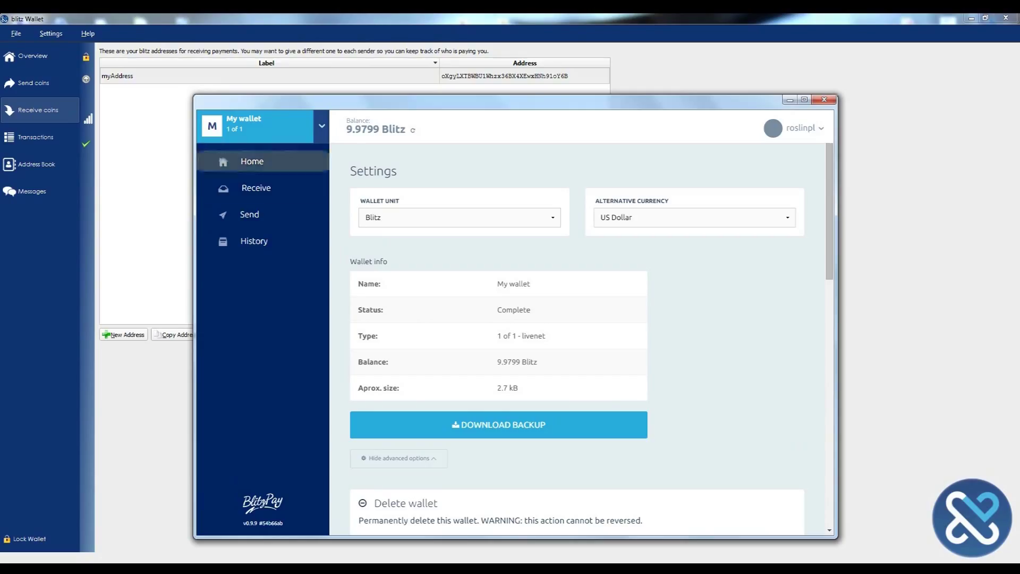
- Paste the myAddress receiving address into BlitzPay's send form and send 5 Blitz
left_click(249, 214)
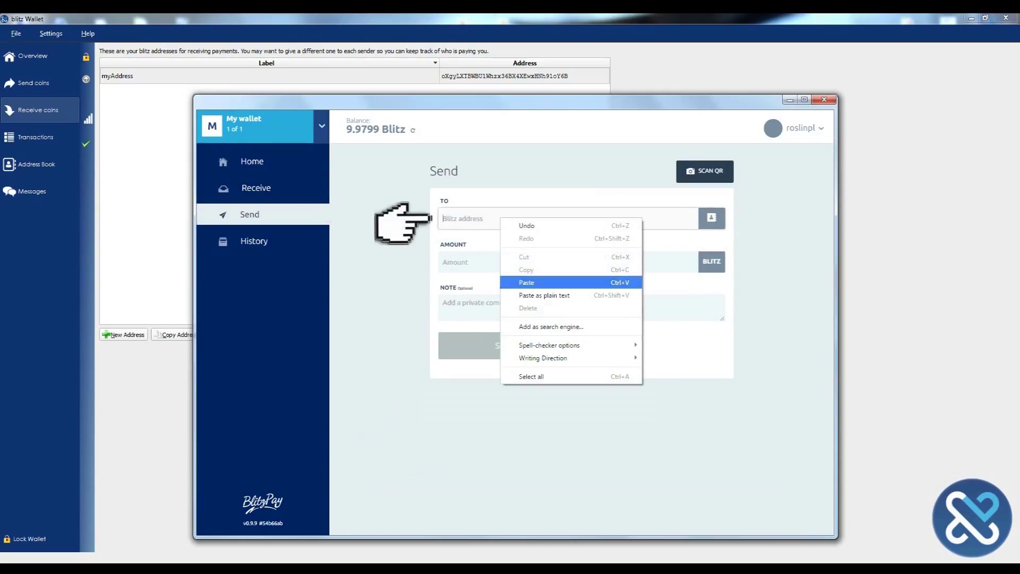
left_click(525, 282)
type("5")
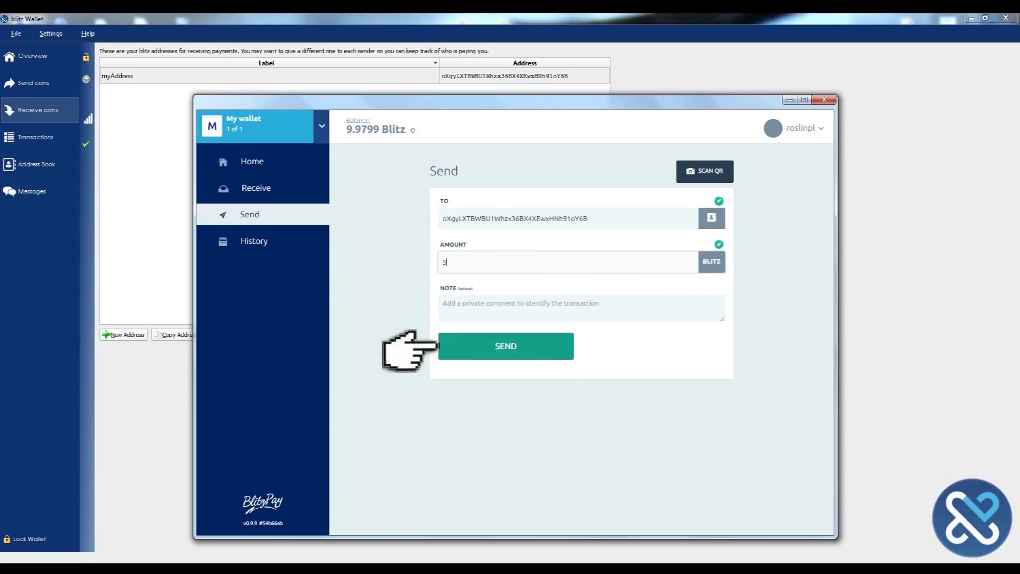
left_click(505, 345)
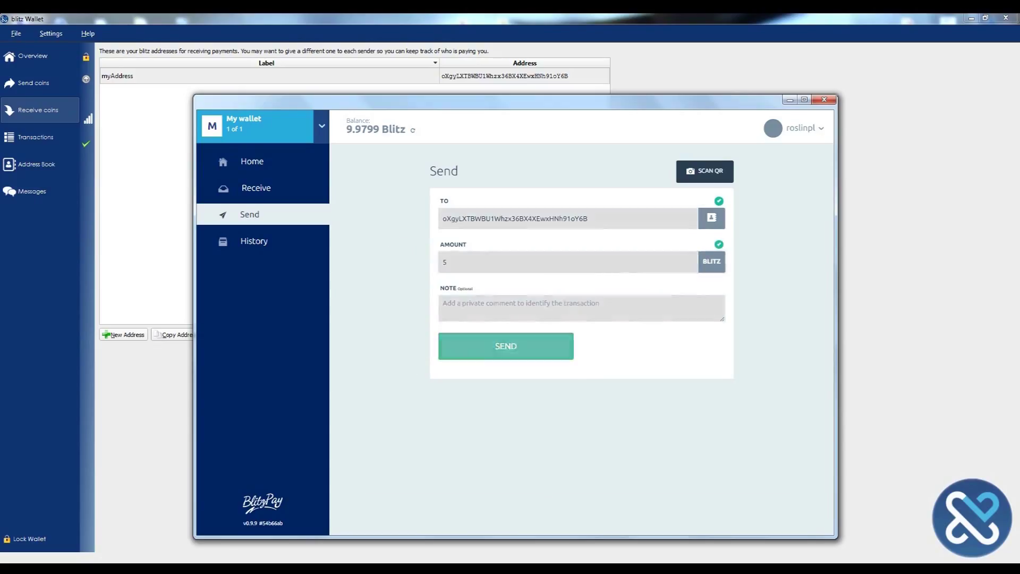
left_click(505, 345)
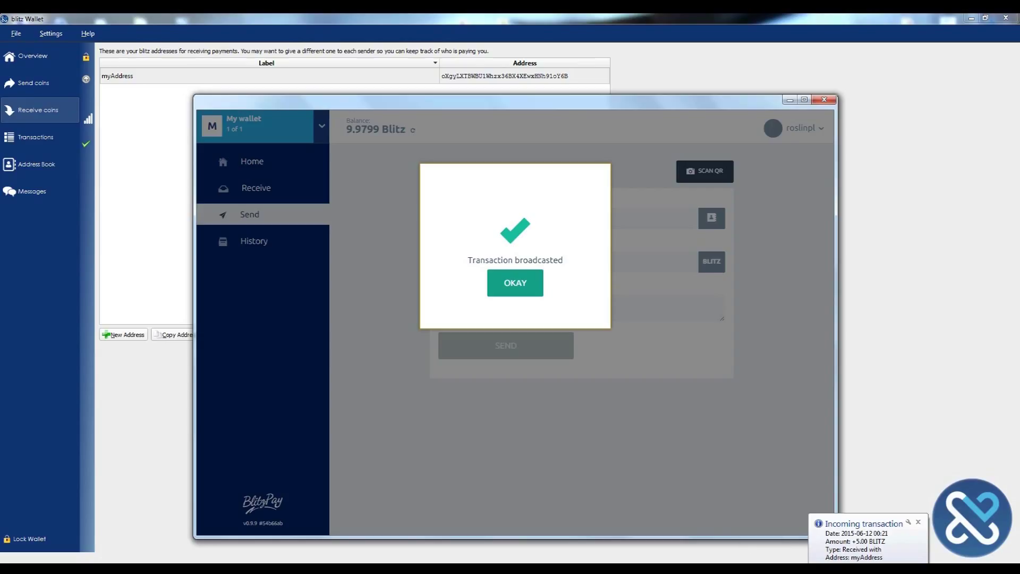
left_click(515, 282)
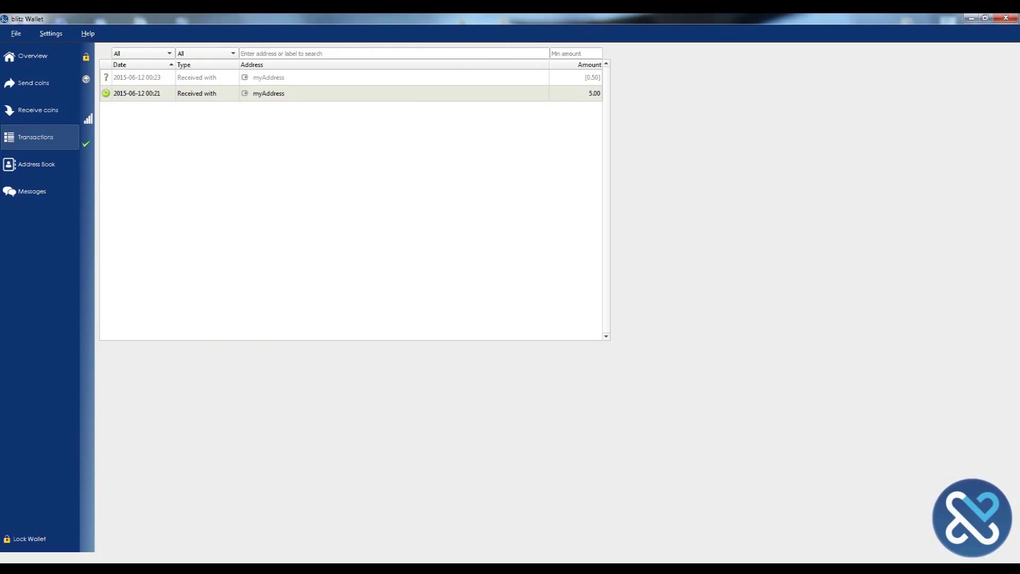
- View the 5.50 BLITZ overview, then start File > Backup Wallet and close the save dialog
left_click(32, 55)
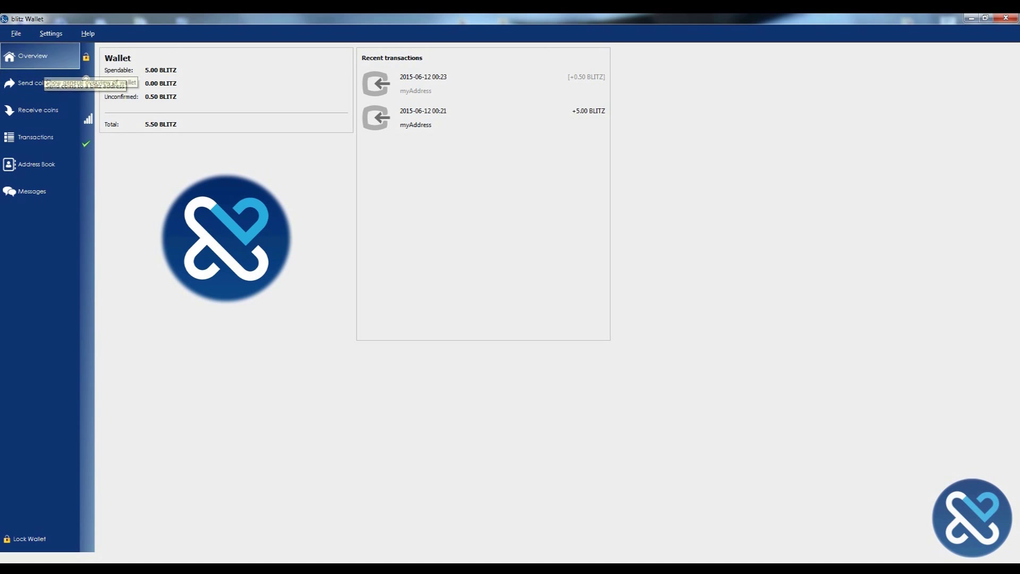
left_click(16, 33)
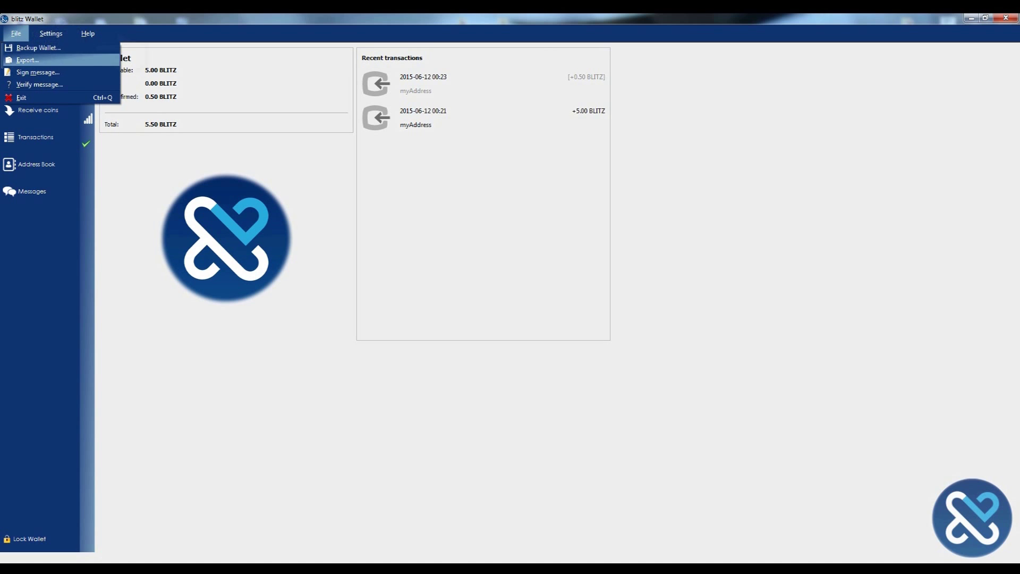
left_click(38, 47)
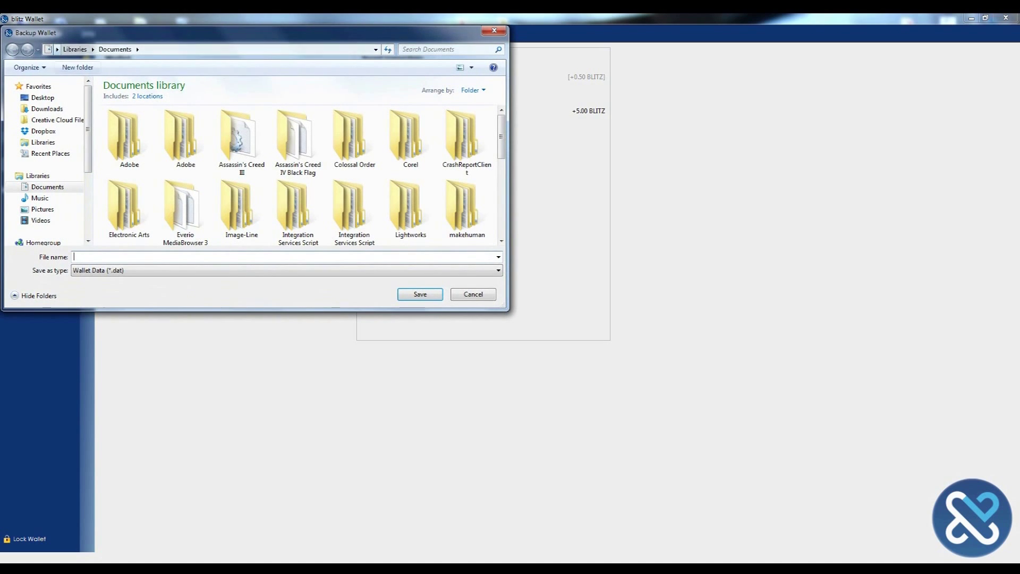
left_click(473, 294)
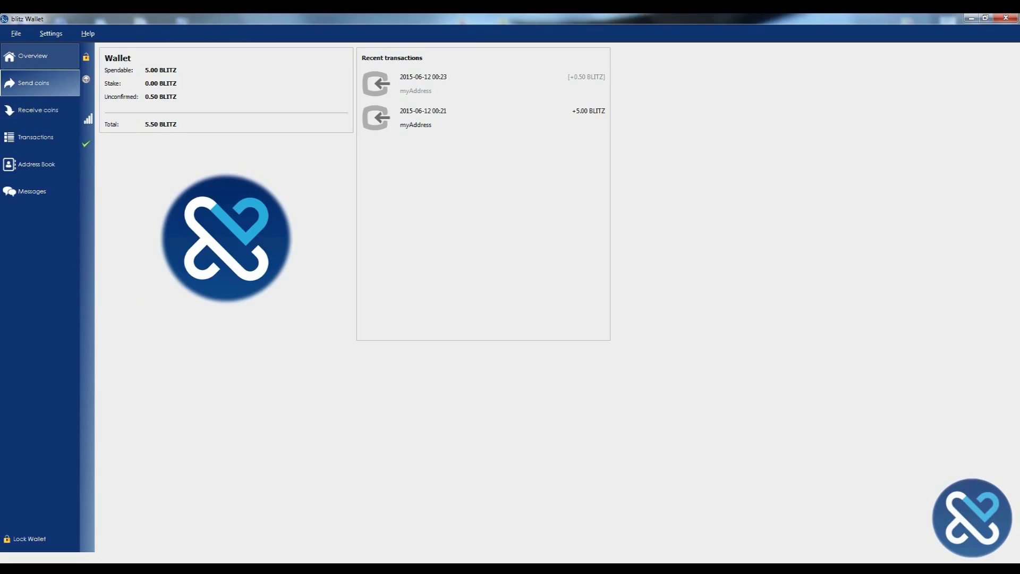
- Send 3 BLITZ to the pasted BlitzPay address, confirm, and view the -3.01 transaction
left_click(33, 83)
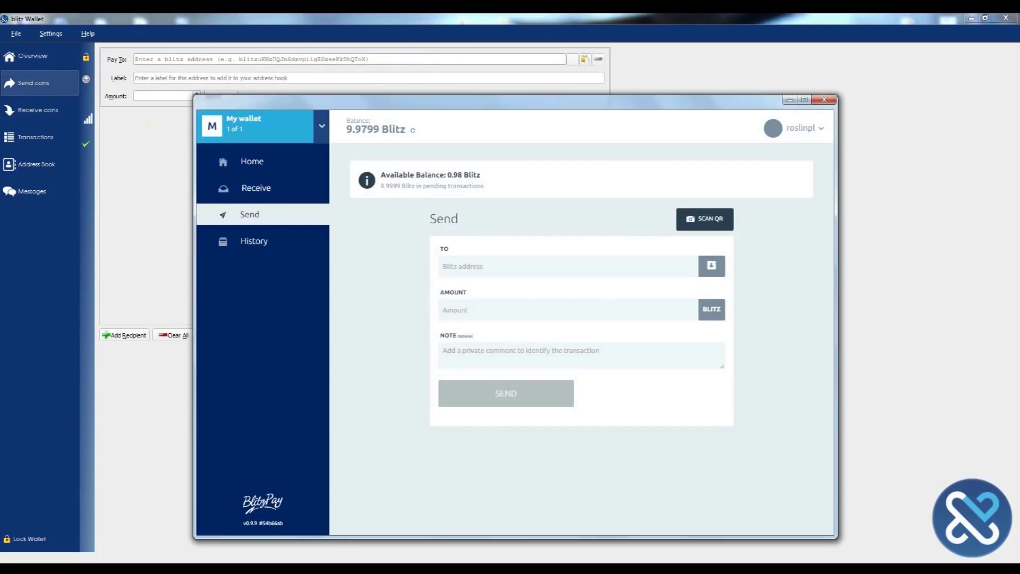
left_click(256, 187)
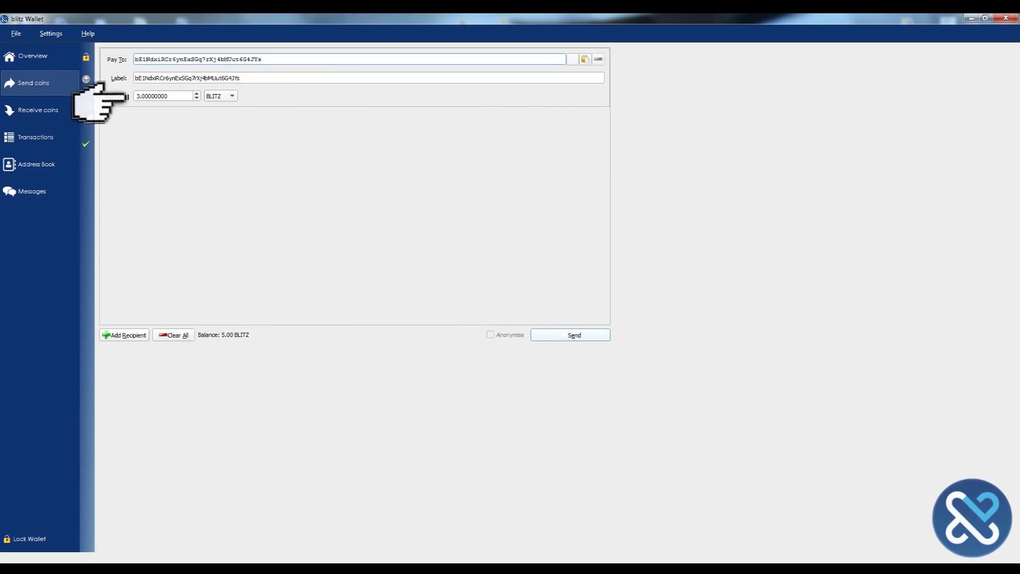
left_click(569, 335)
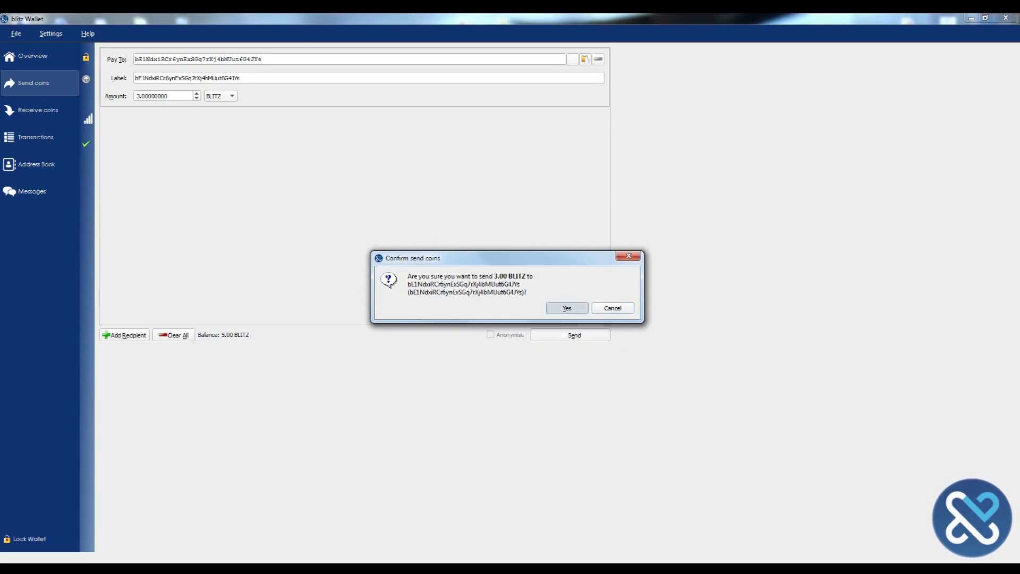
left_click(566, 308)
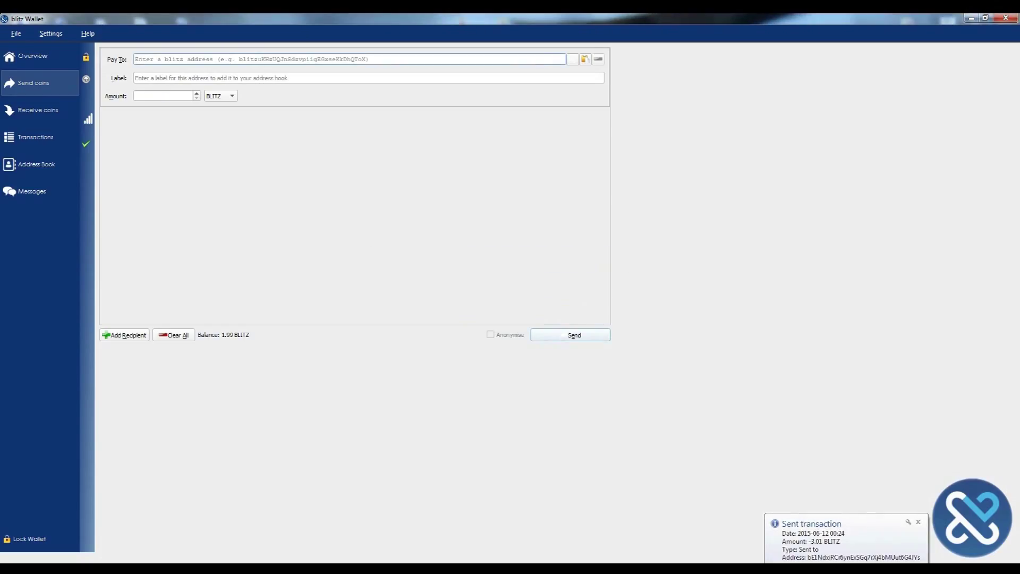
left_click(35, 136)
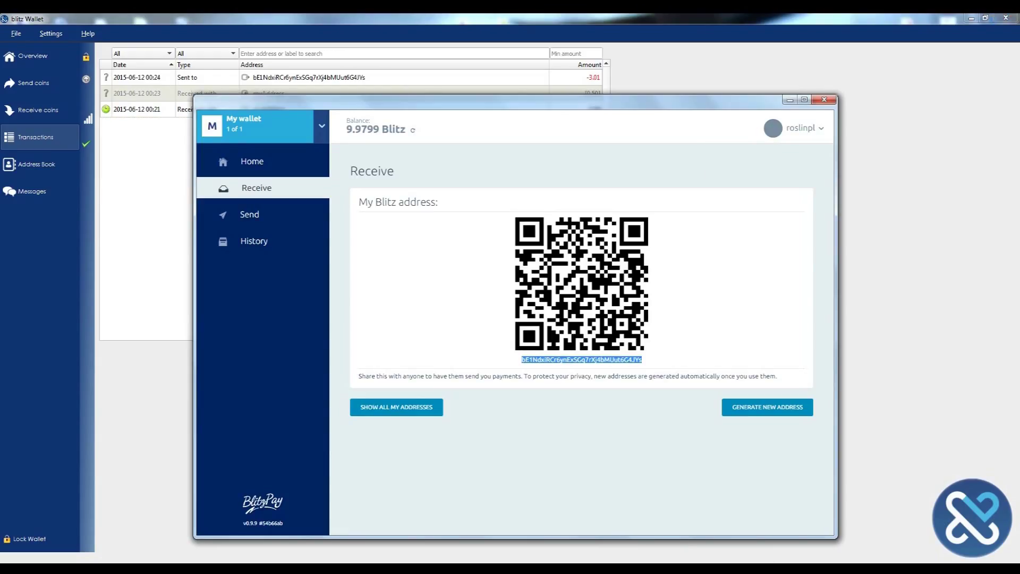
- Check BlitzPay's History, then return Home to see the unsent 5 Blitz transaction
left_click(254, 240)
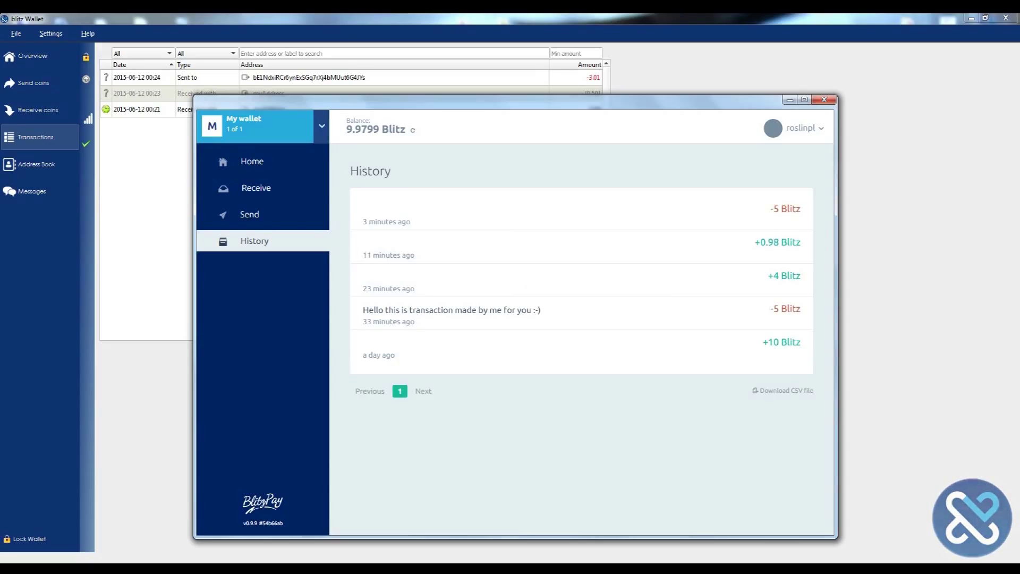
left_click(252, 161)
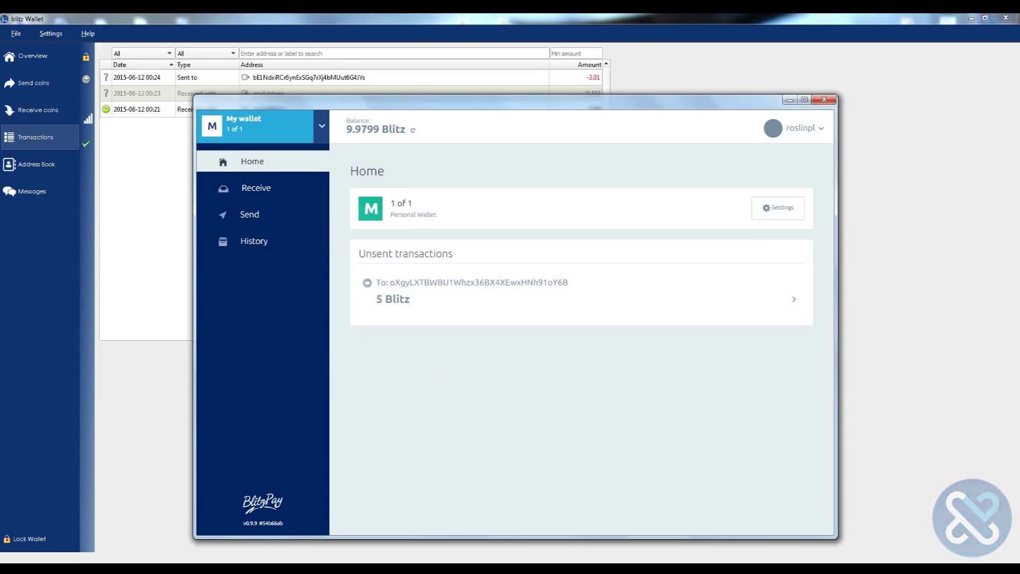